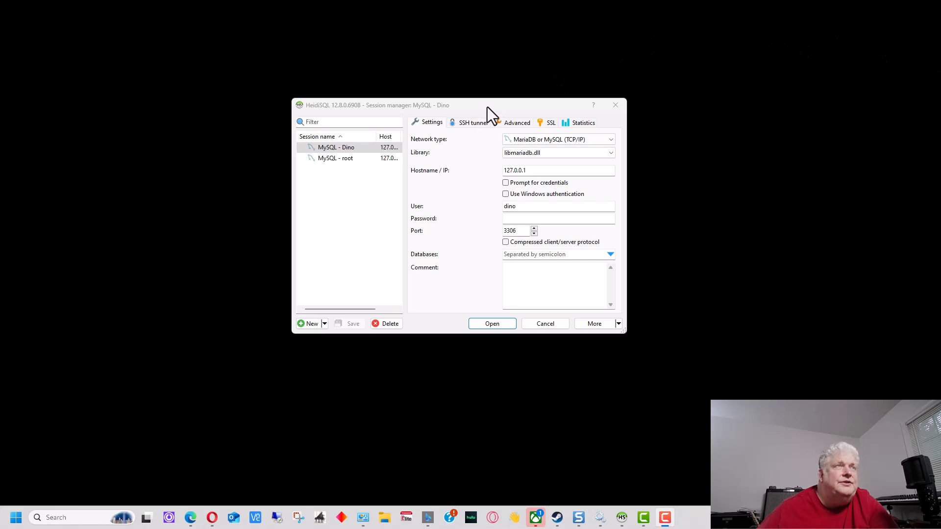
Select the MySQL - Dino session and enter its password, leaving unsaved changes
click(335, 158)
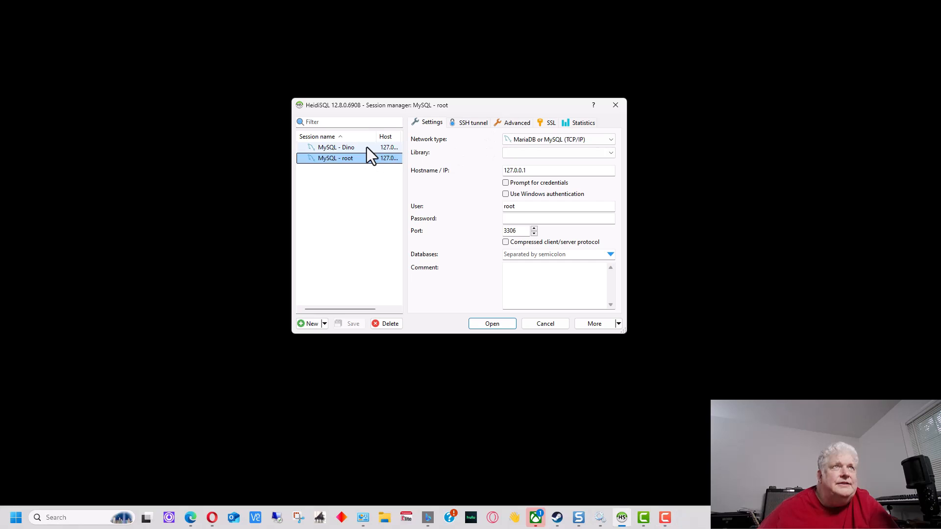
click(335, 147)
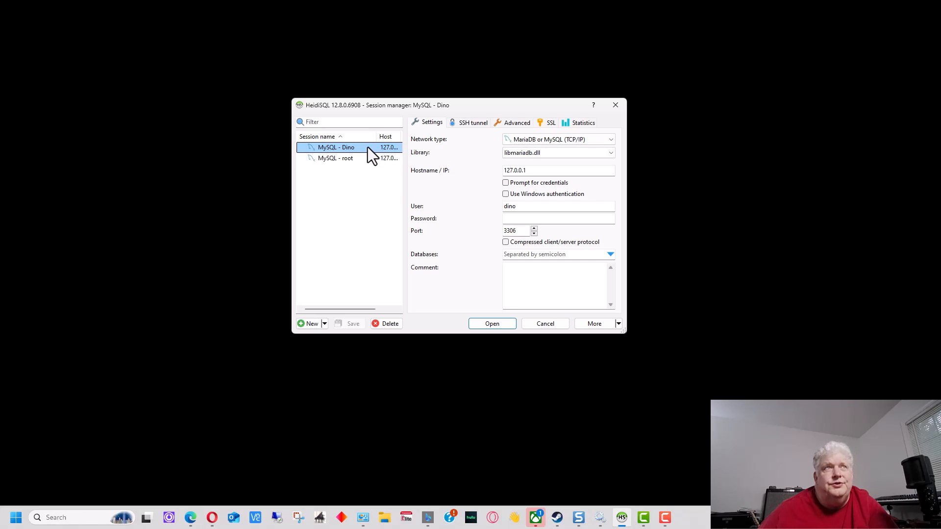
mouse_move(498, 149)
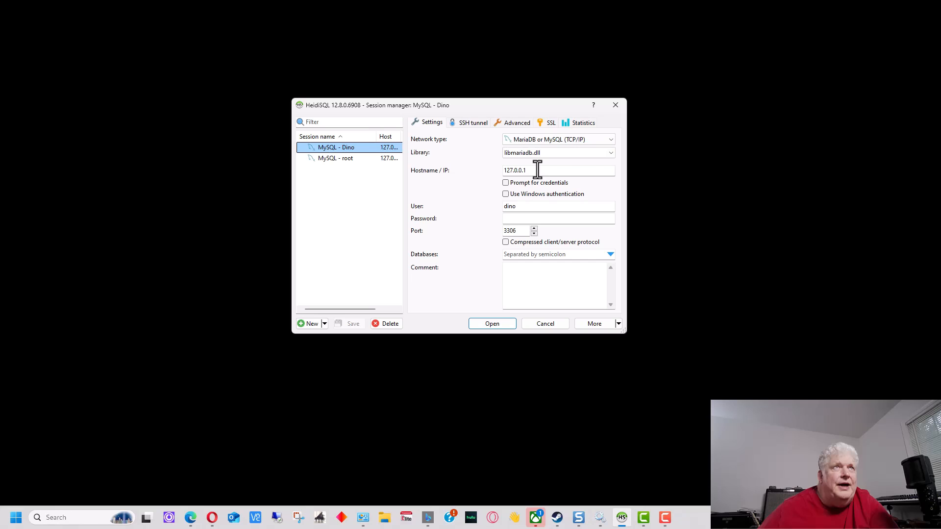
mouse_move(447, 196)
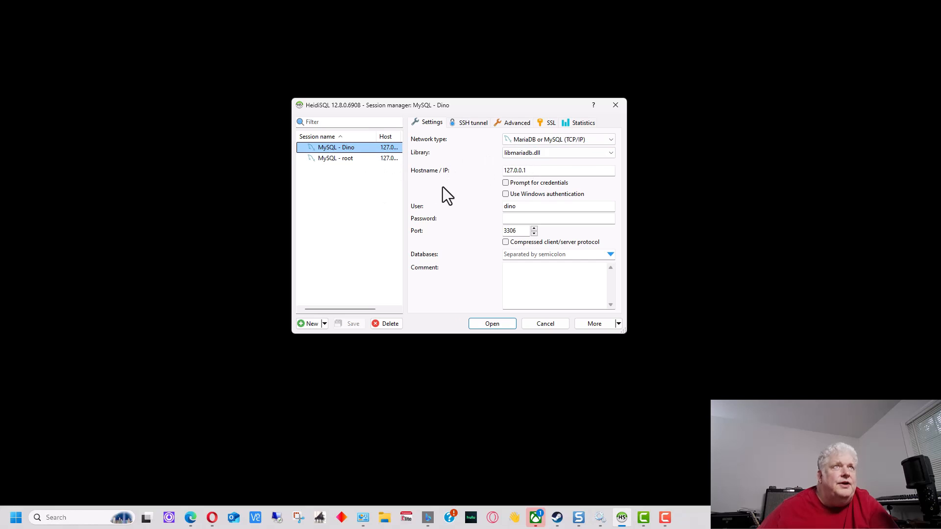
mouse_move(437, 193)
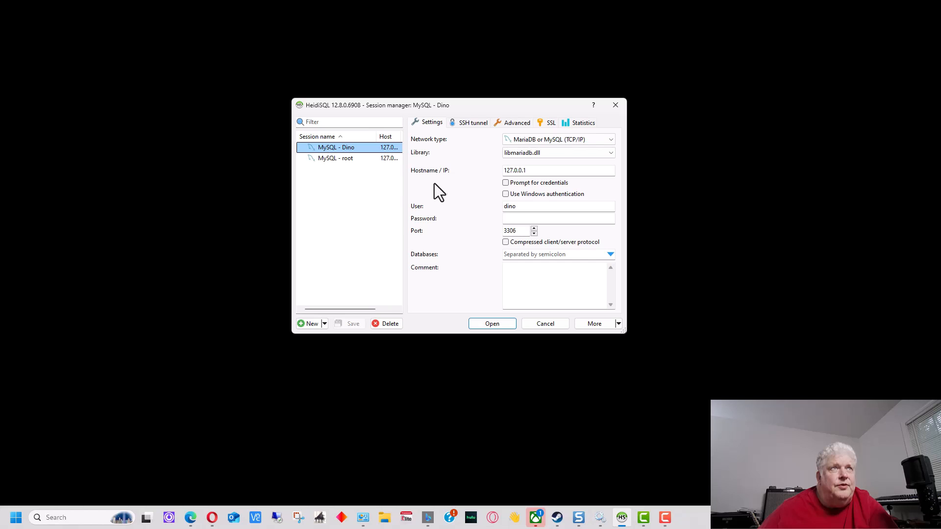
click(558, 218)
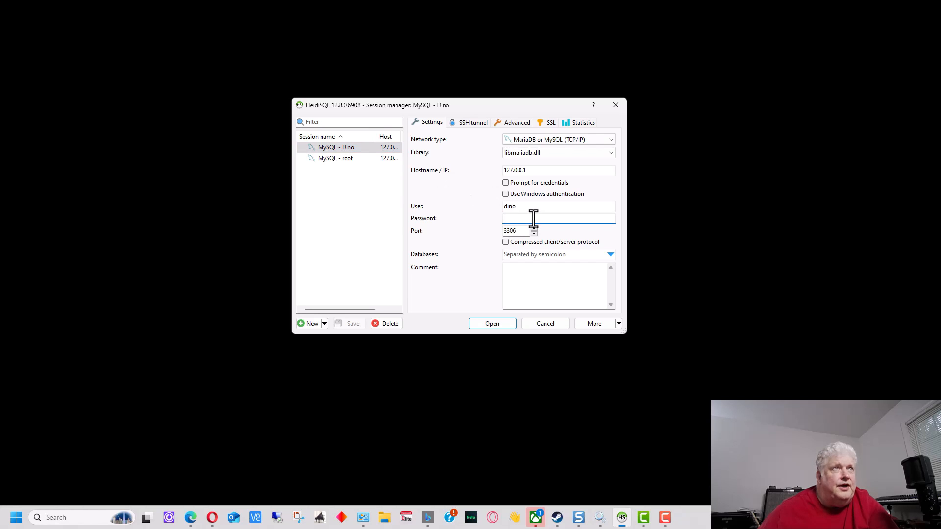
text(password)
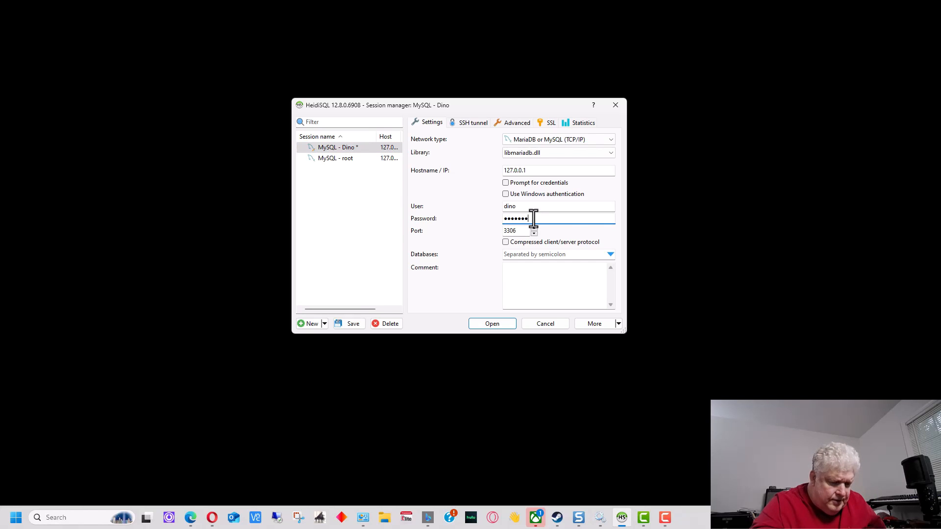
Connect to the server, expand sakila and show the actor table's 200 rows in Data view
click(492, 323)
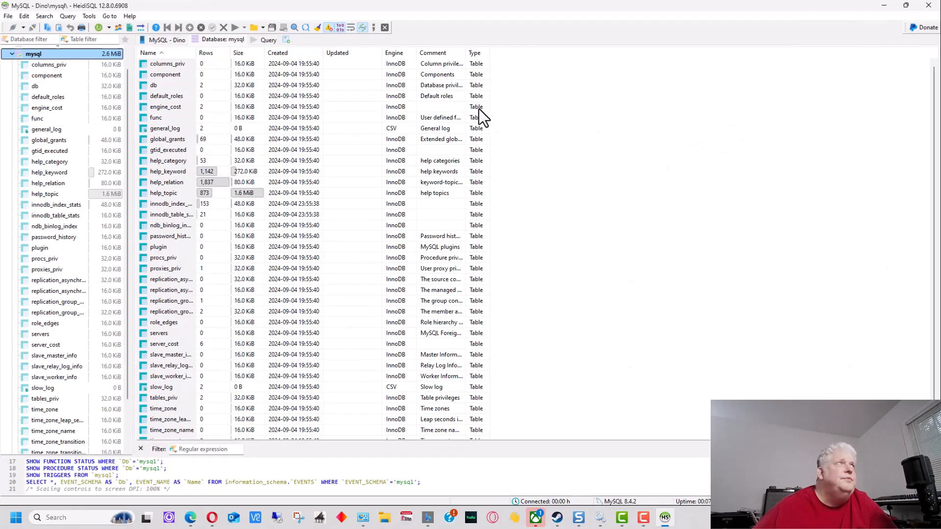
click(10, 51)
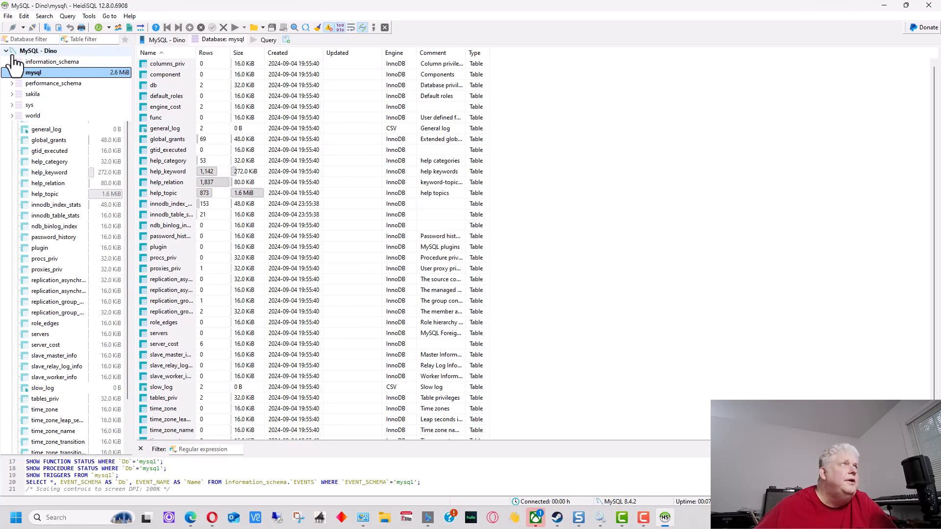
click(42, 50)
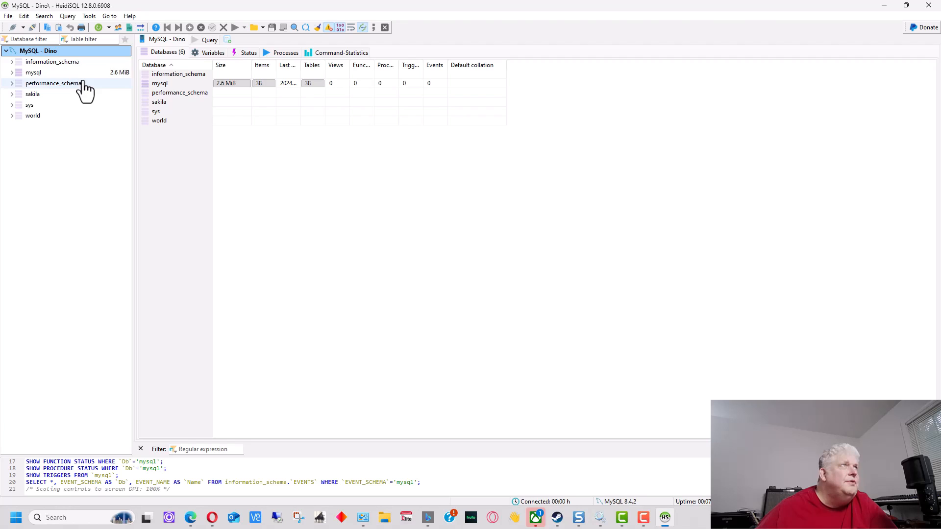
mouse_move(70, 113)
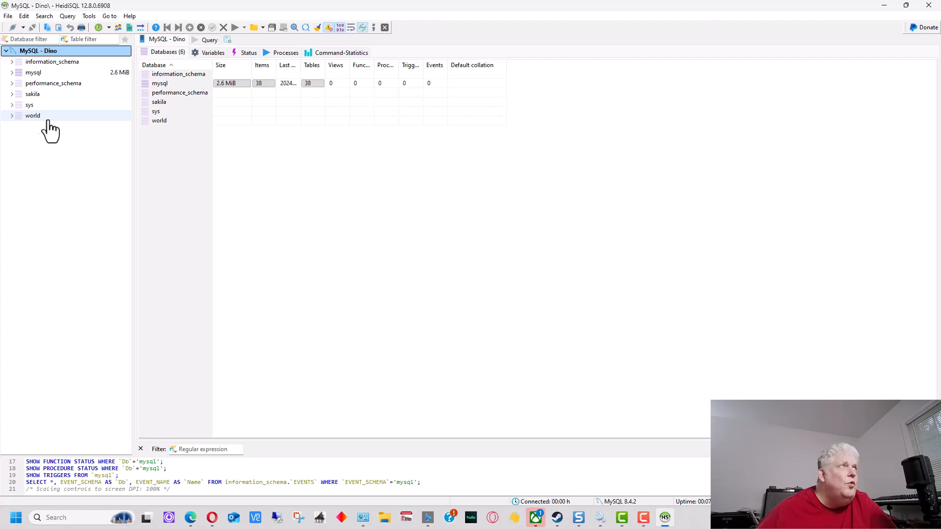
click(12, 116)
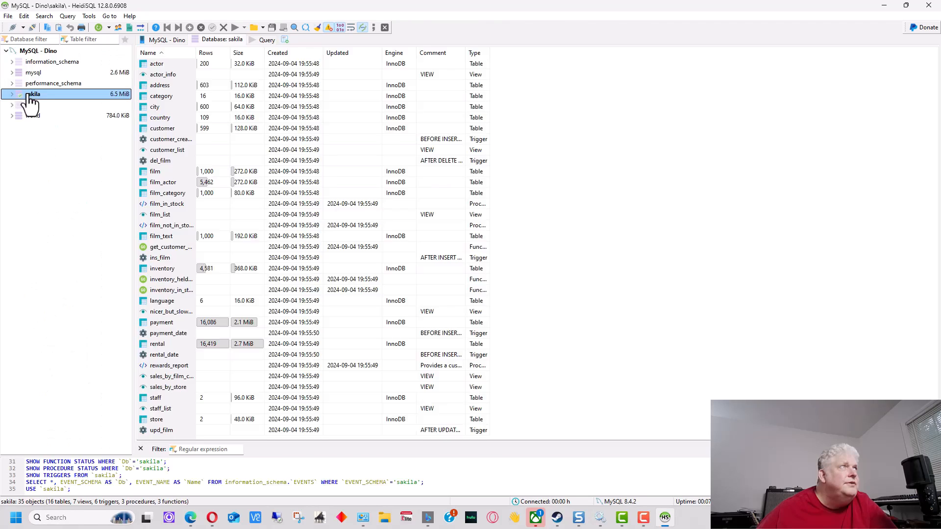
double_click(156, 64)
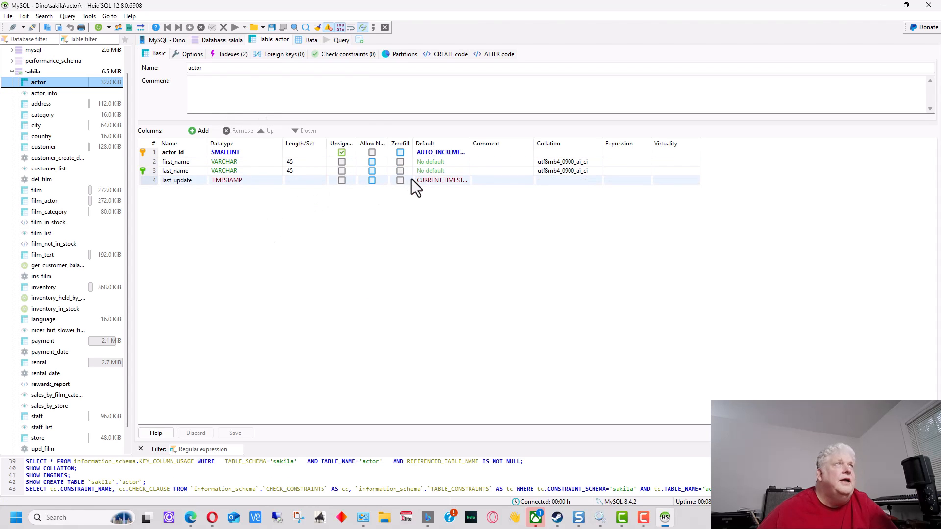
click(311, 40)
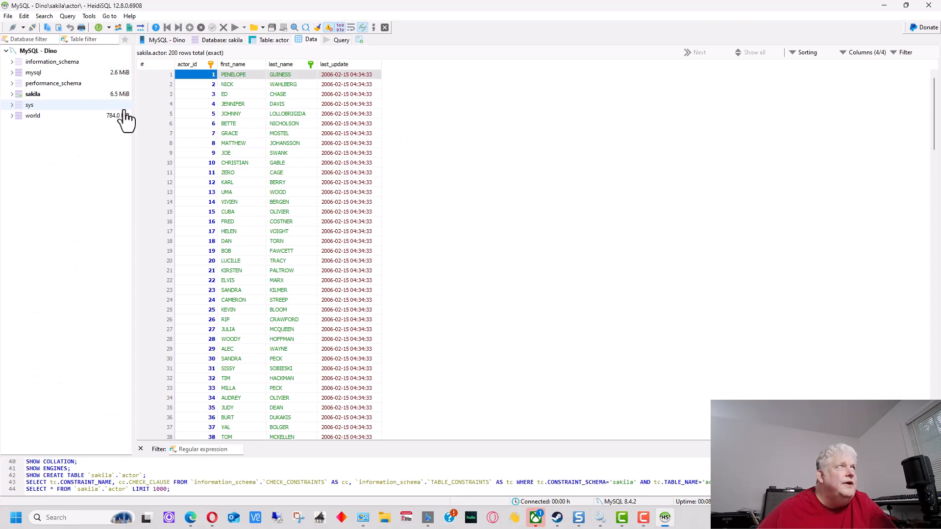
mouse_move(243, 118)
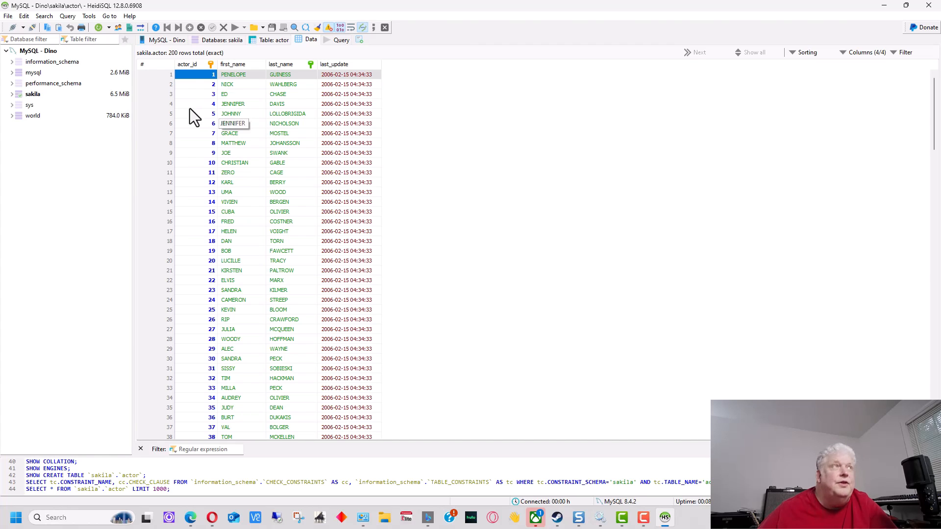
Create a new empty database named testdb from the server's Create new menu
right_click(36, 50)
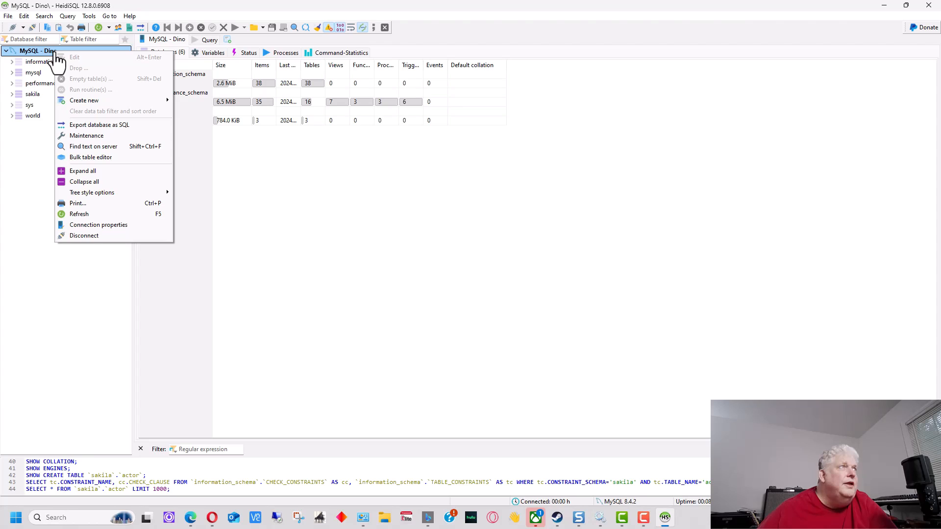
mouse_move(87, 125)
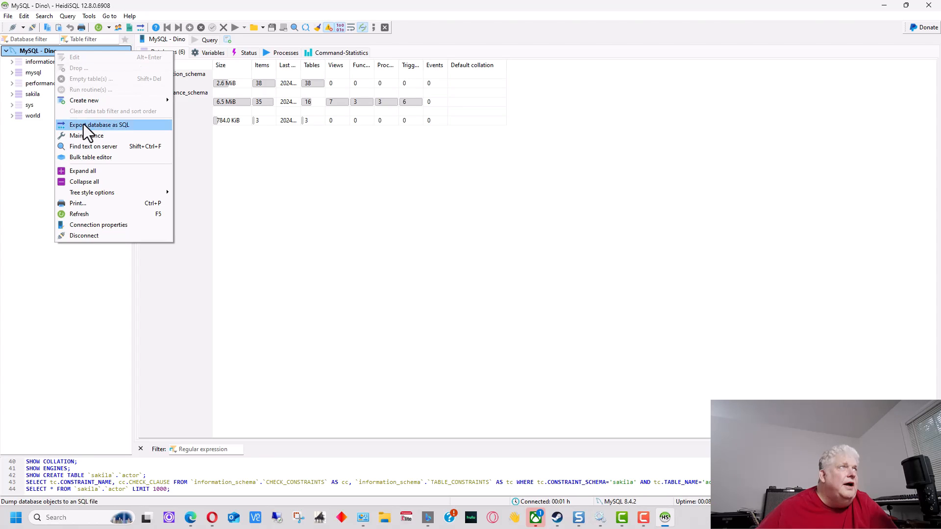
mouse_move(78, 125)
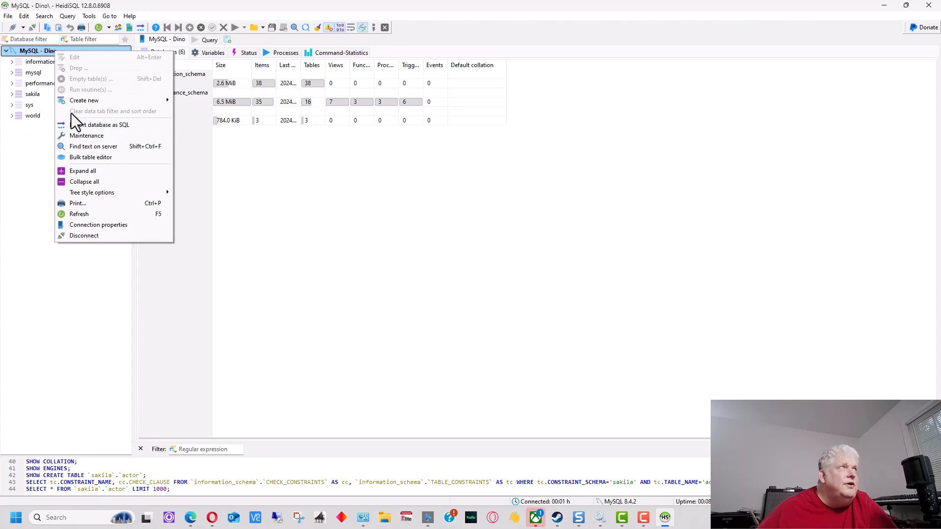
mouse_move(86, 135)
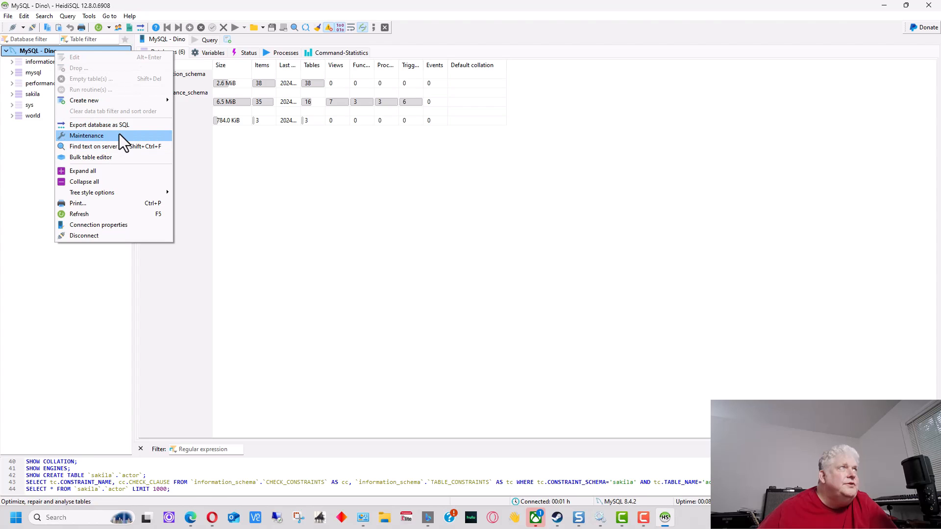
mouse_move(84, 100)
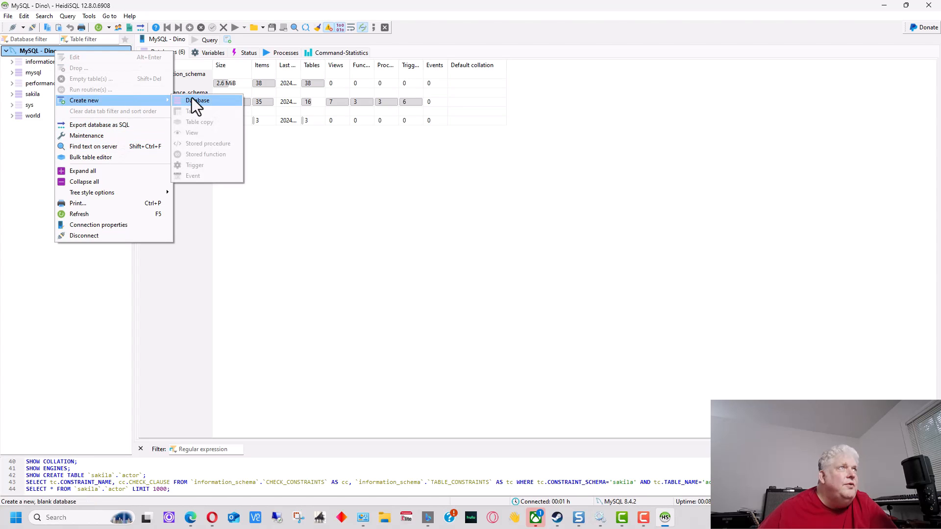
click(197, 100)
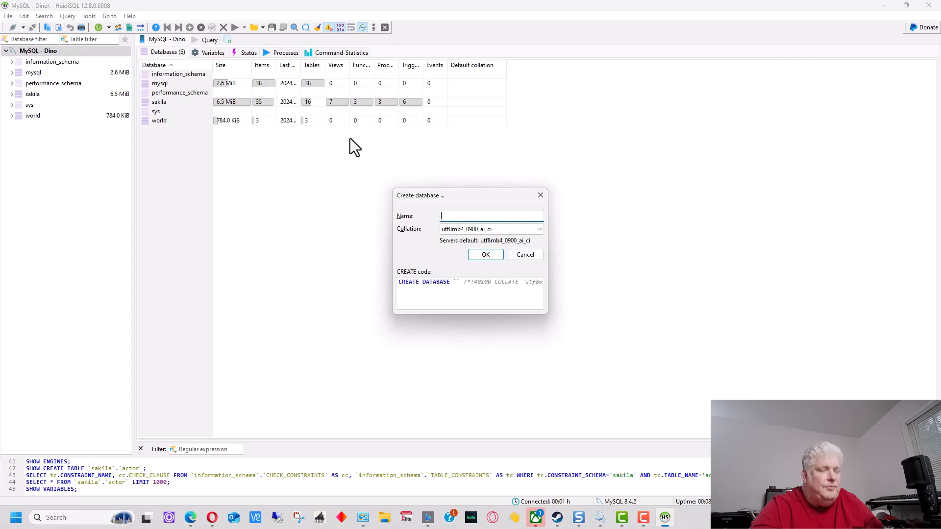
text(Test)
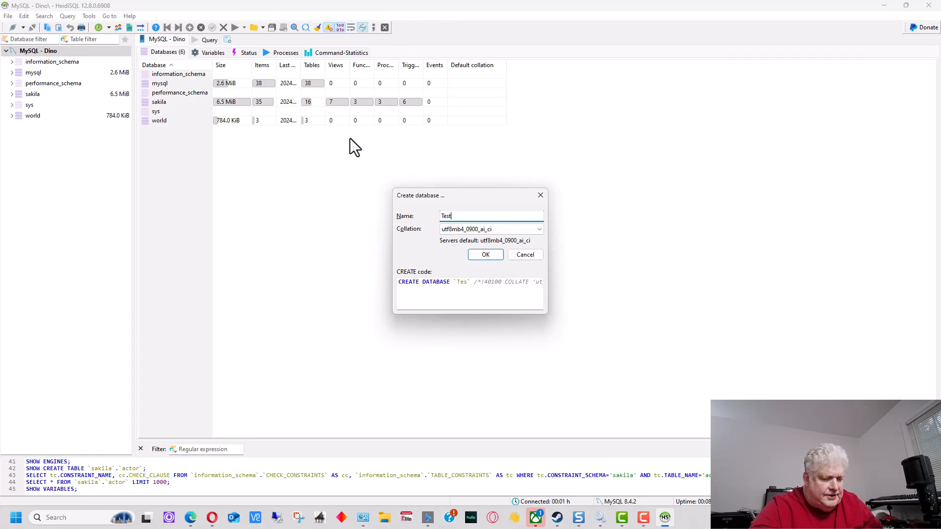
click(486, 254)
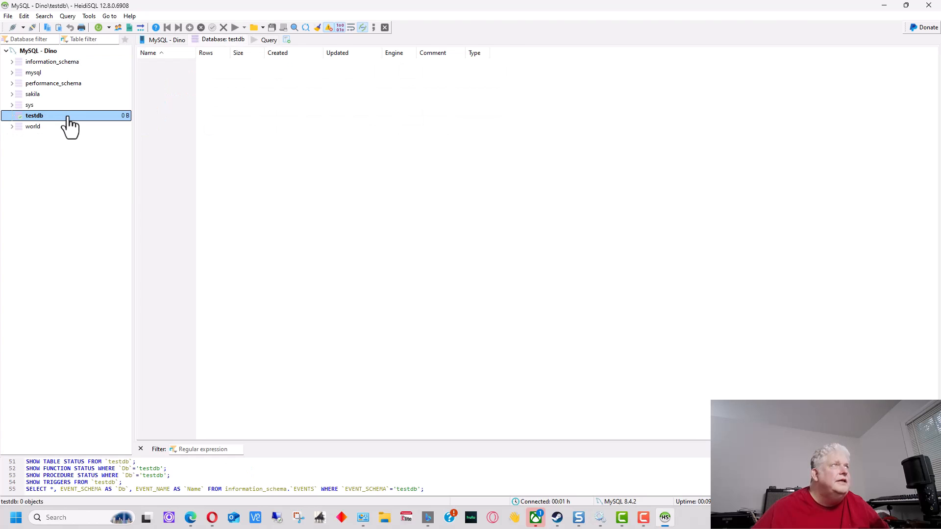
Start a new table named Addresses in testdb with a first column CustomerID
right_click(34, 115)
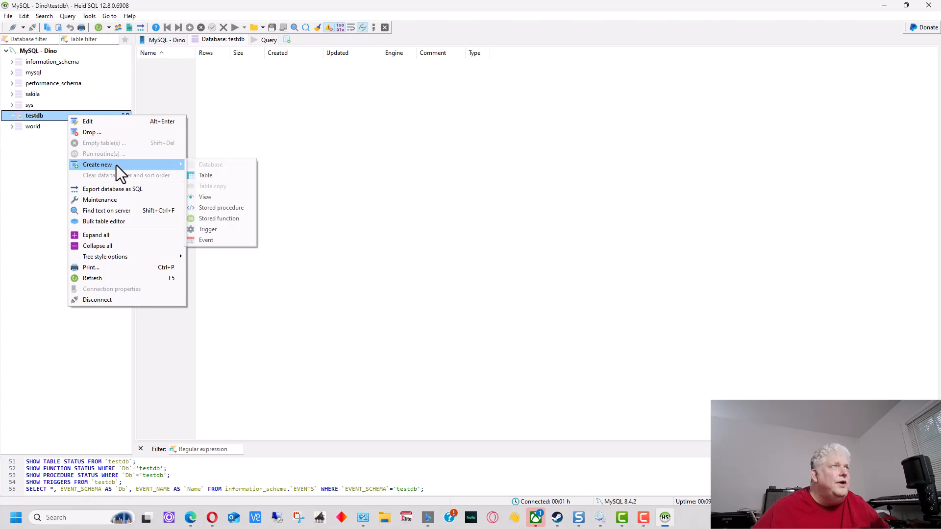
click(206, 176)
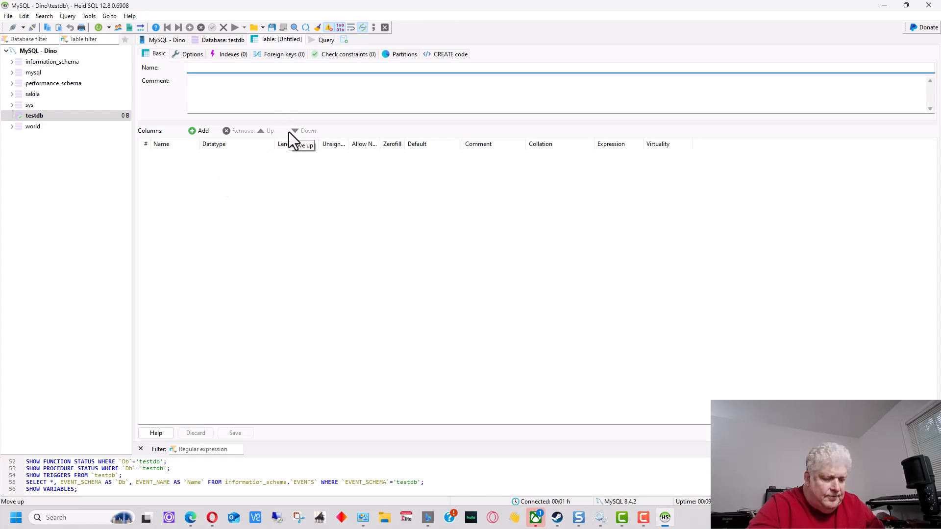
text(Addresses)
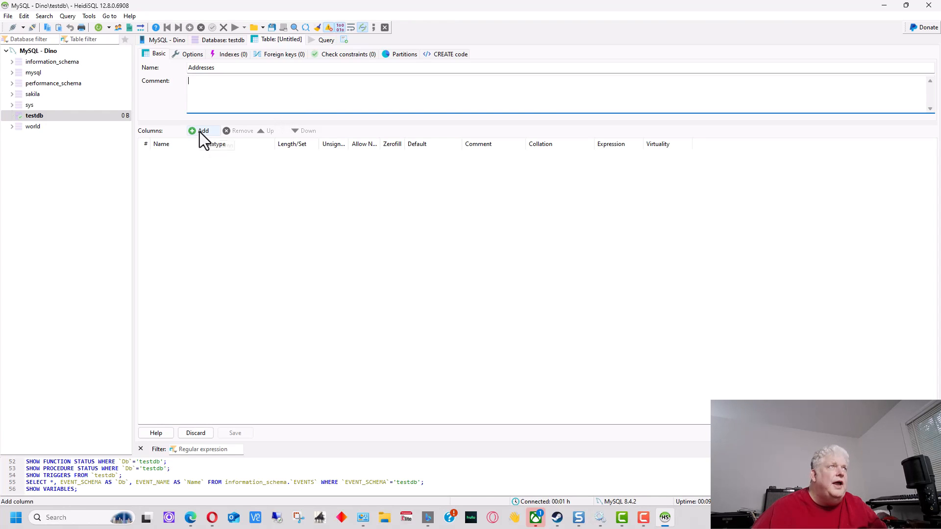
mouse_move(203, 131)
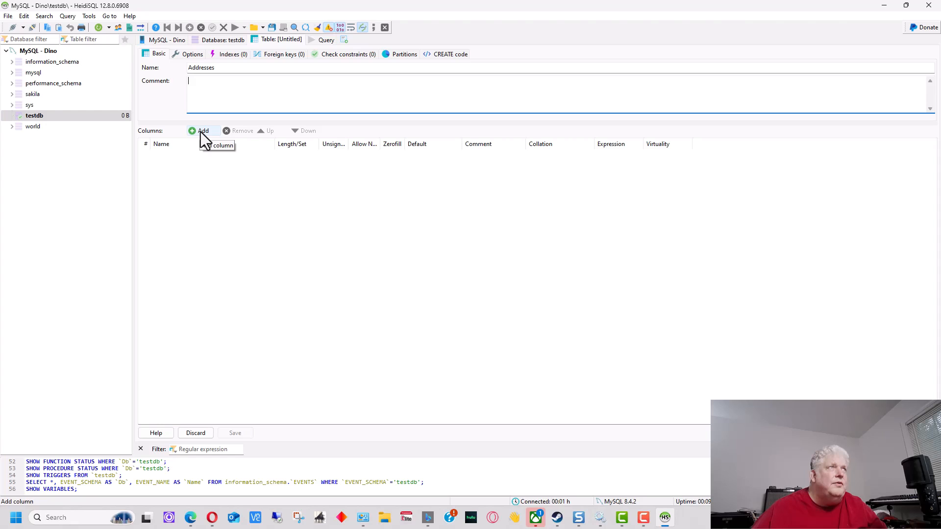
click(203, 131)
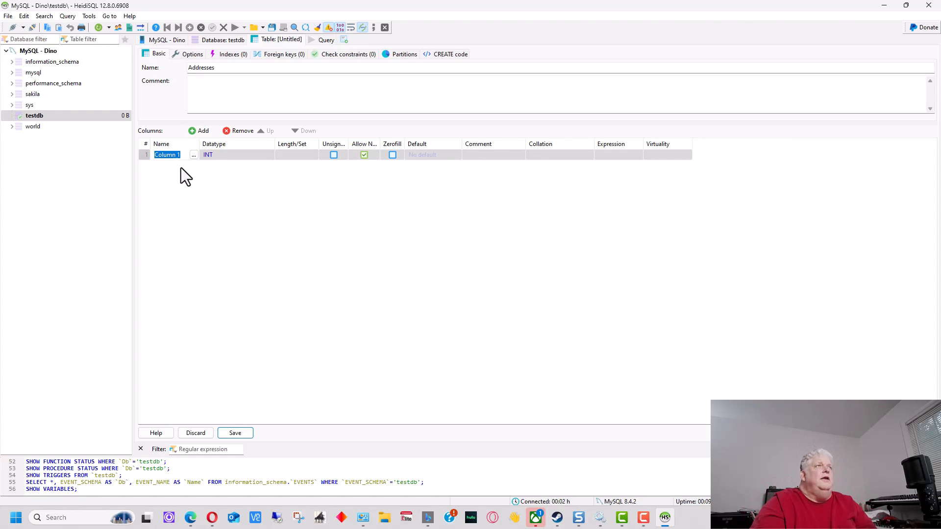
text(CustomerID)
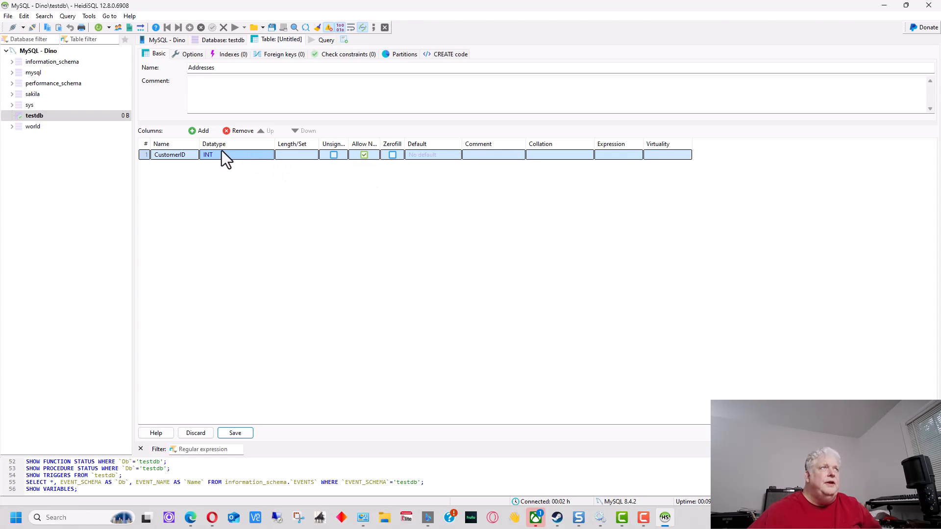
Set CustomerID's data type to INT from the Integer group
click(236, 154)
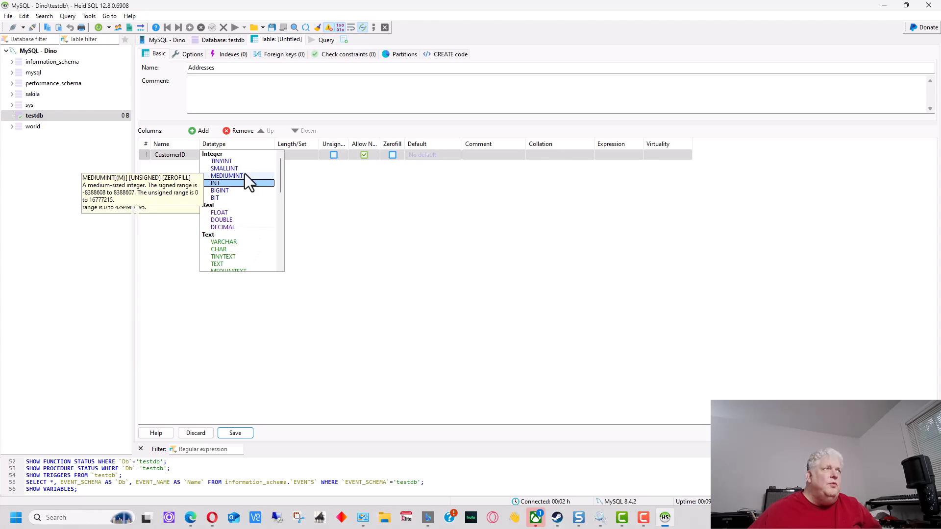
mouse_move(251, 195)
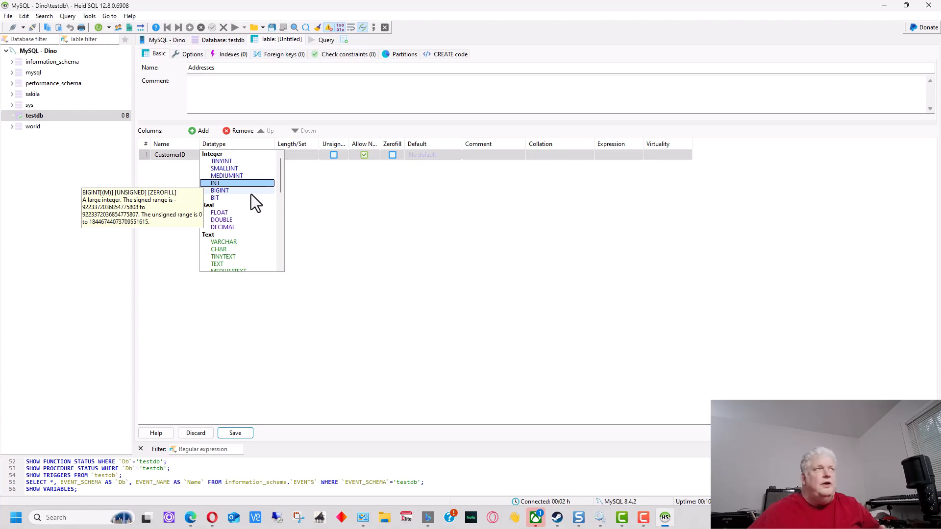
mouse_move(248, 198)
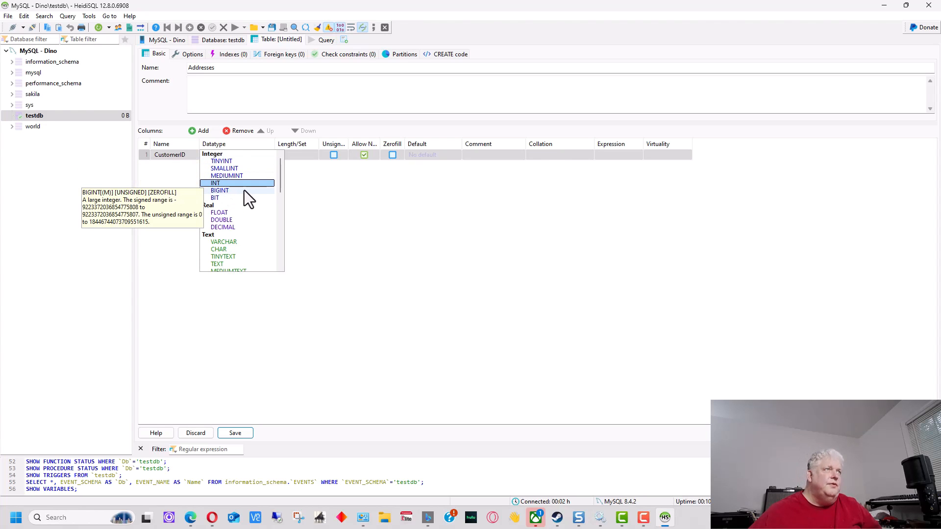
scroll(down, 3)
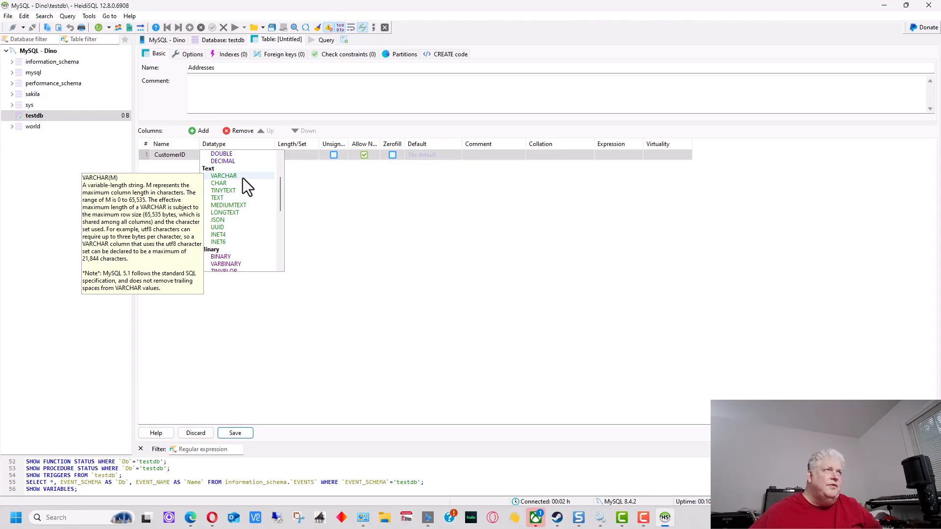
mouse_move(248, 161)
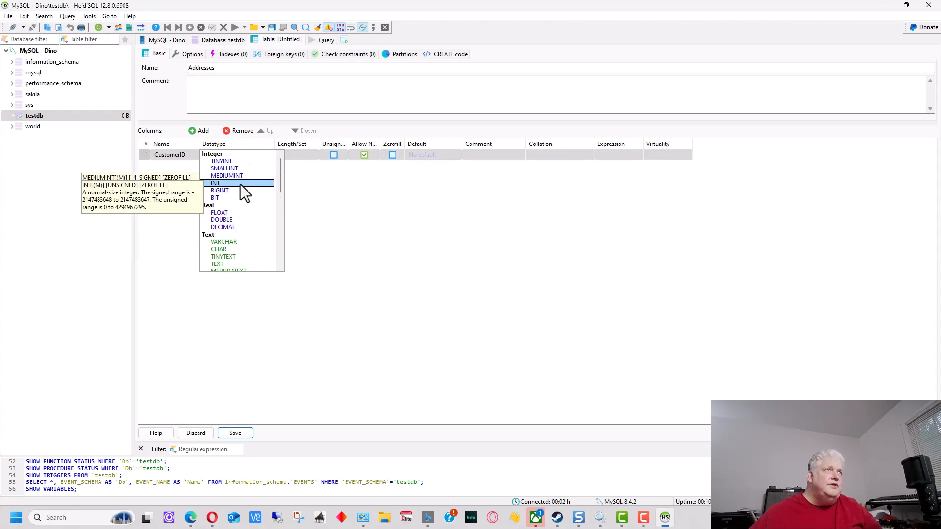
click(214, 182)
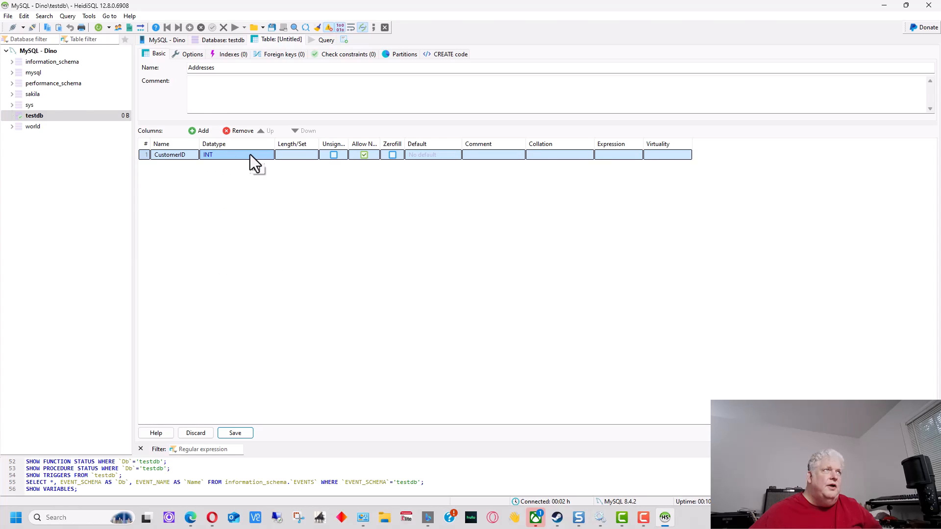
Set CustomerID's default value to AUTO_INCREMENT
click(432, 155)
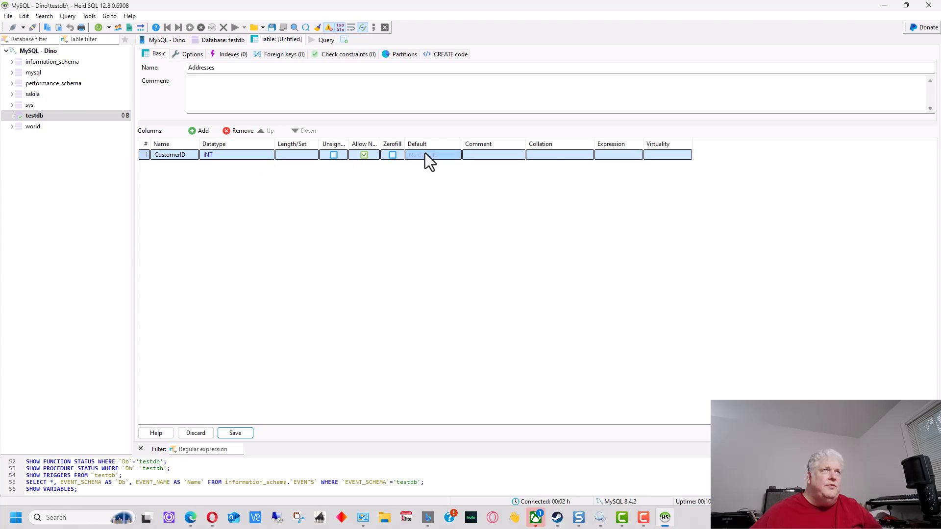
click(431, 155)
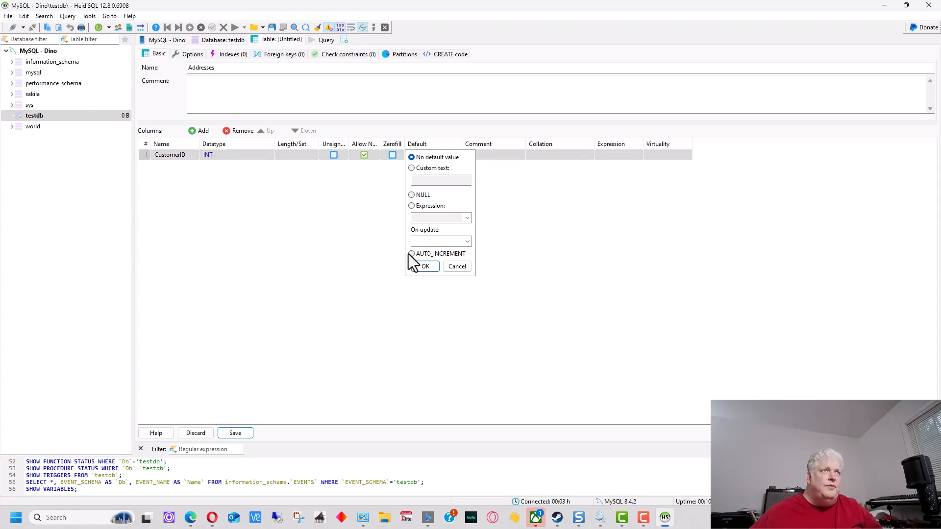
click(411, 254)
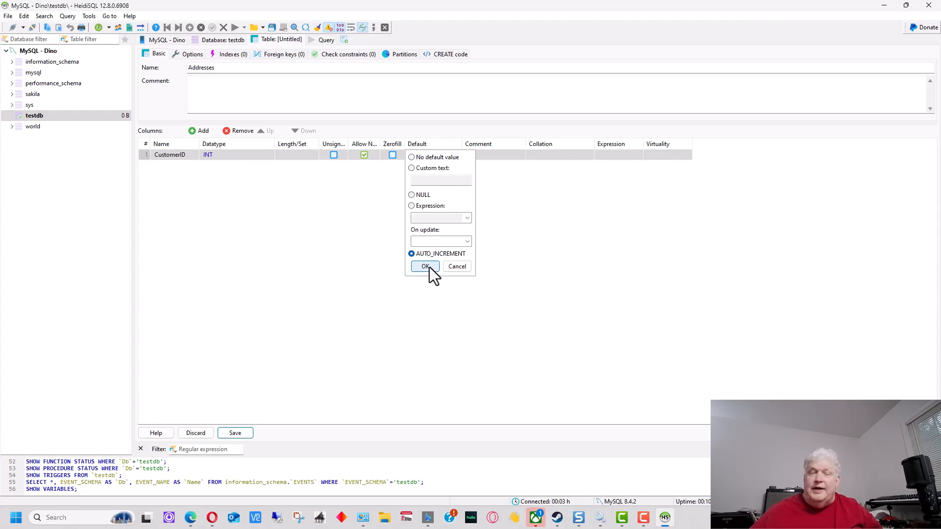
click(426, 266)
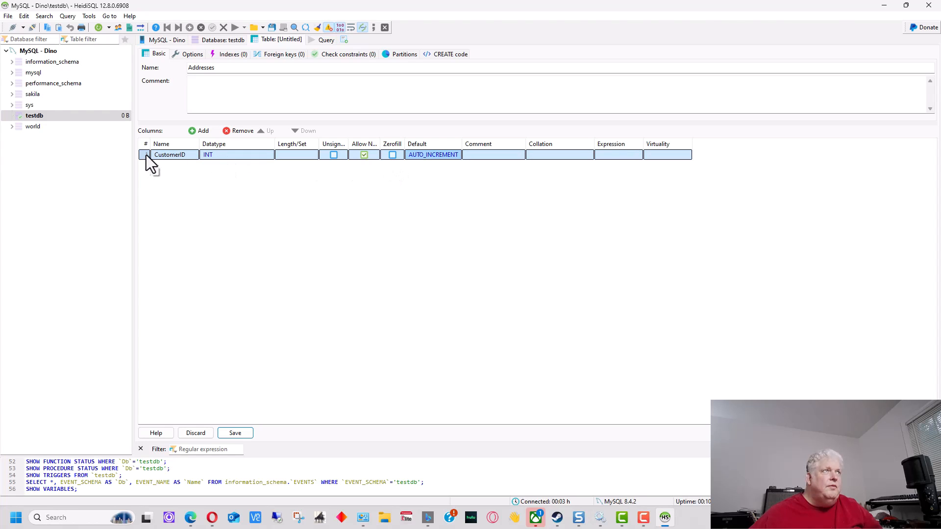
Make CustomerID the table's PRIMARY key index
right_click(147, 155)
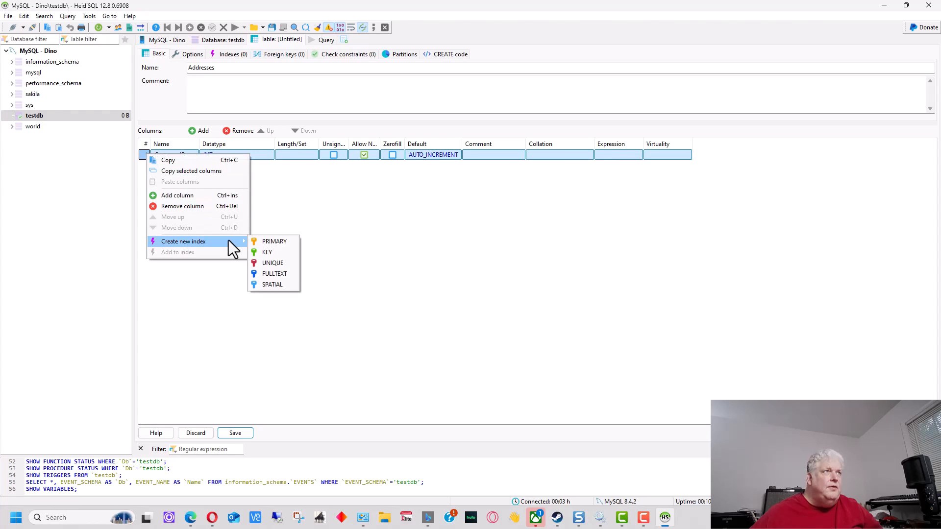
click(274, 241)
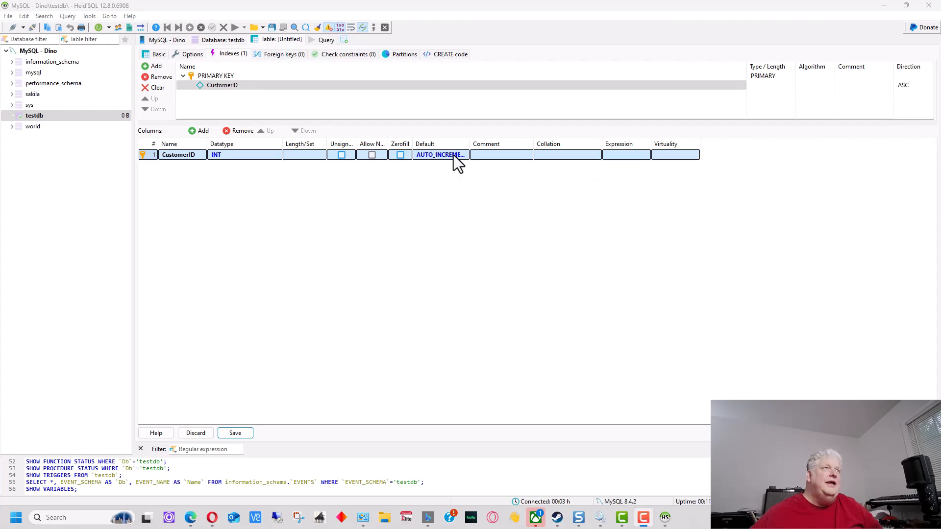
mouse_move(518, 163)
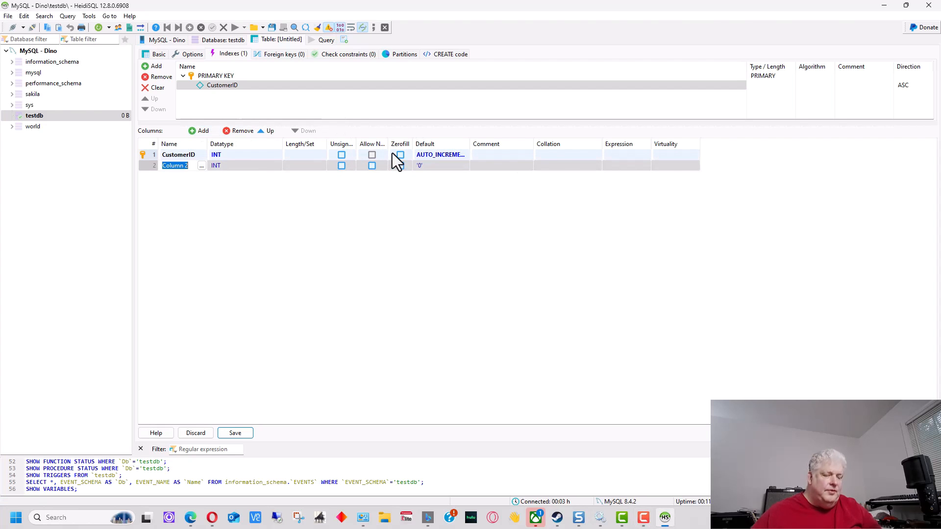
Add VARCHAR(50) columns Name, Address1, City, State and Zip
text(Name)
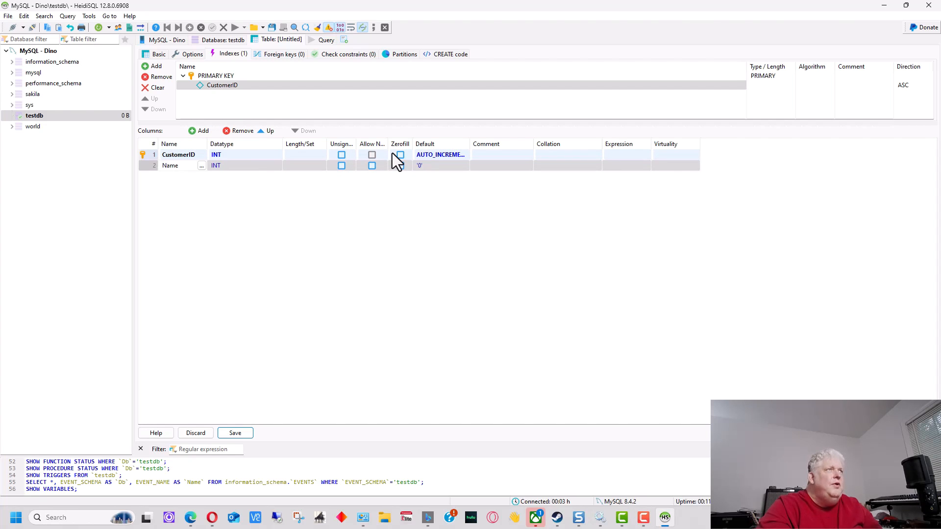
click(170, 165)
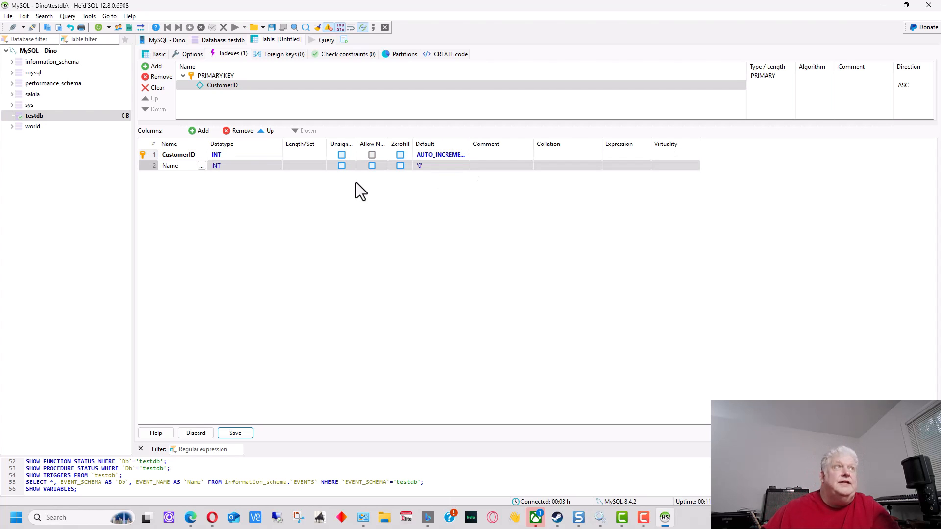
click(240, 165)
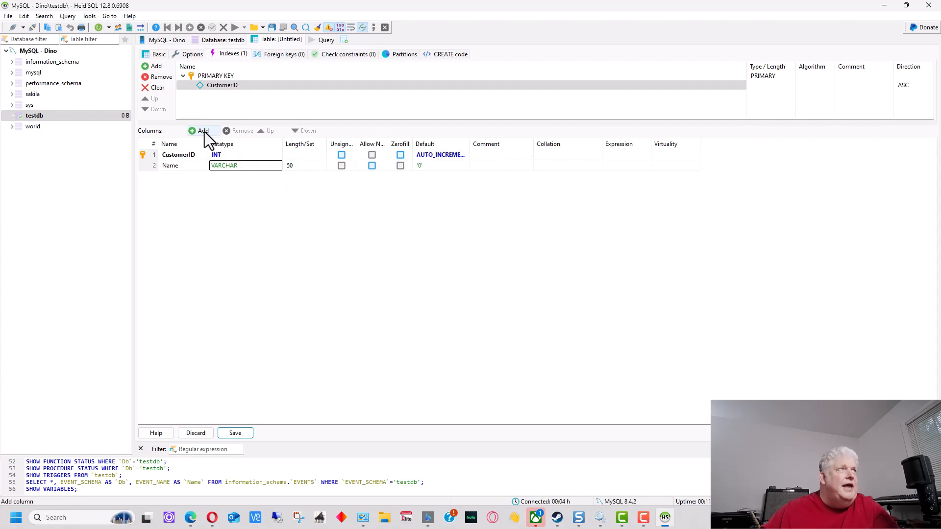
click(203, 131)
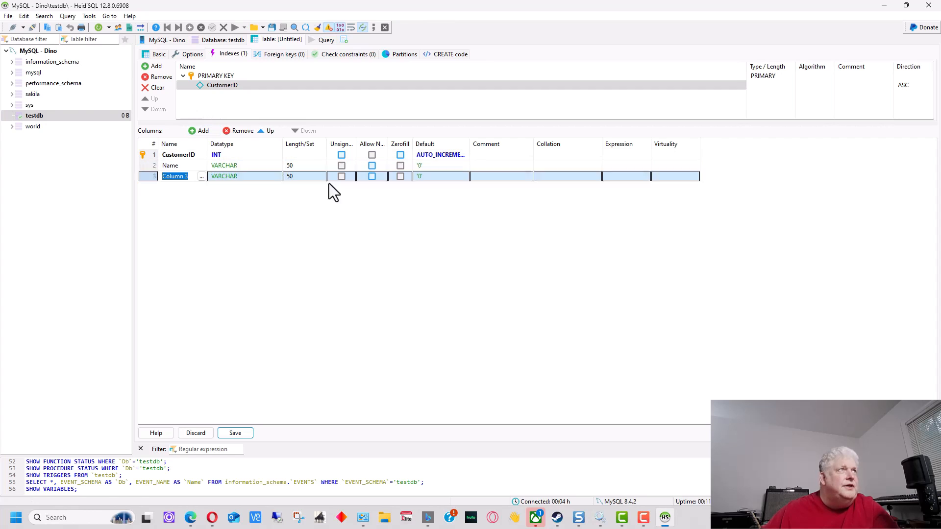
text(Address1)
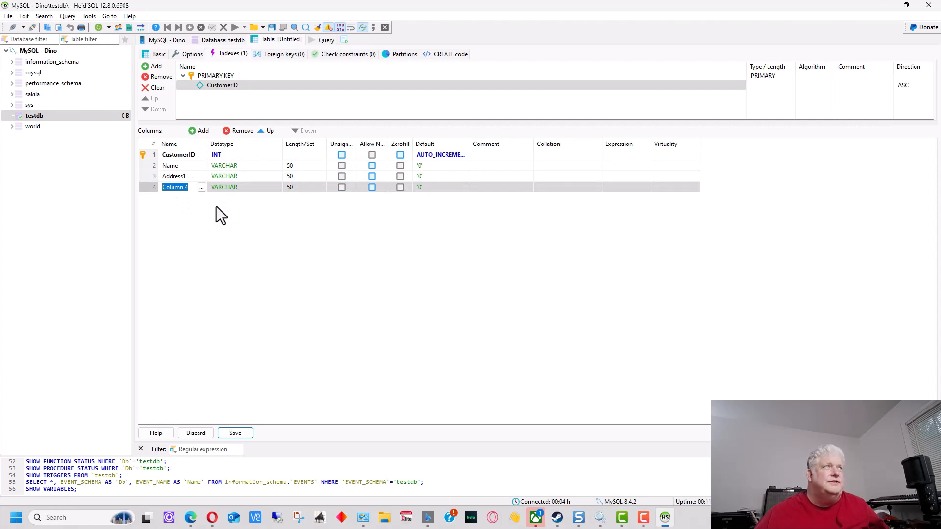
text(City)
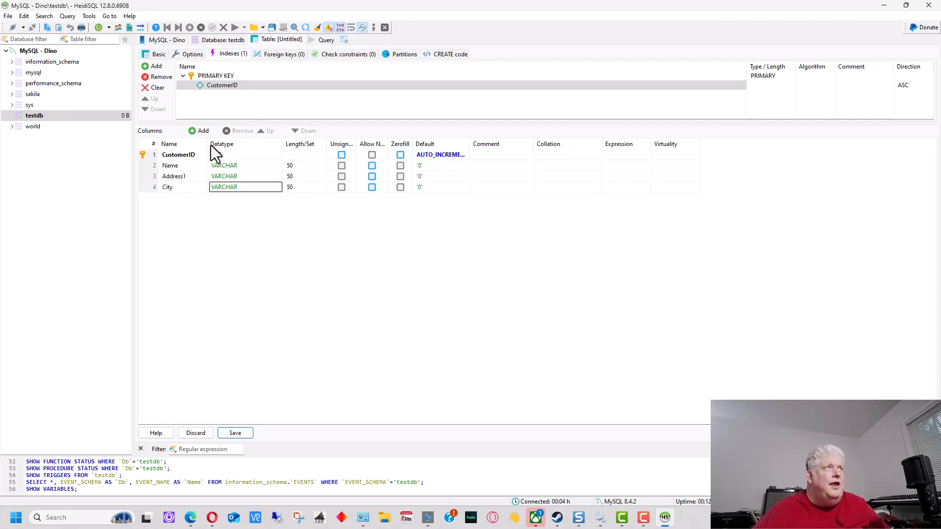
click(199, 131)
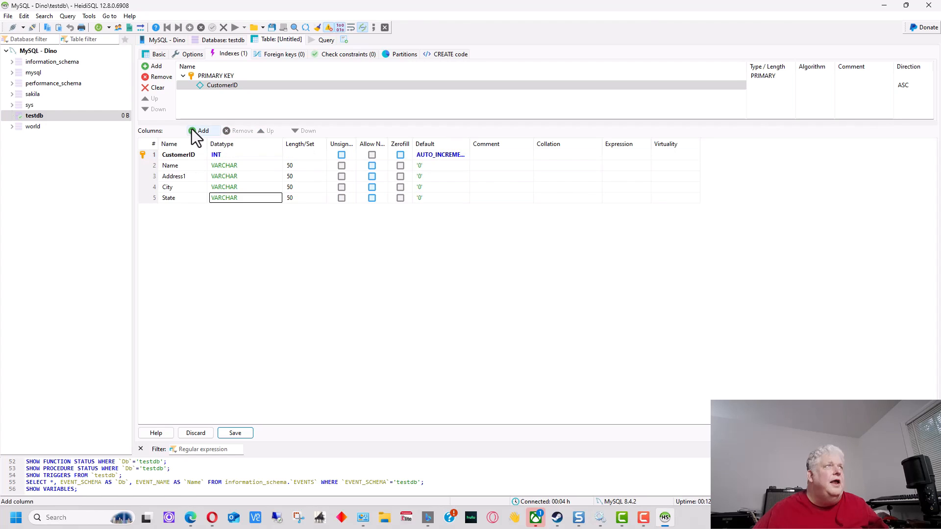
click(199, 131)
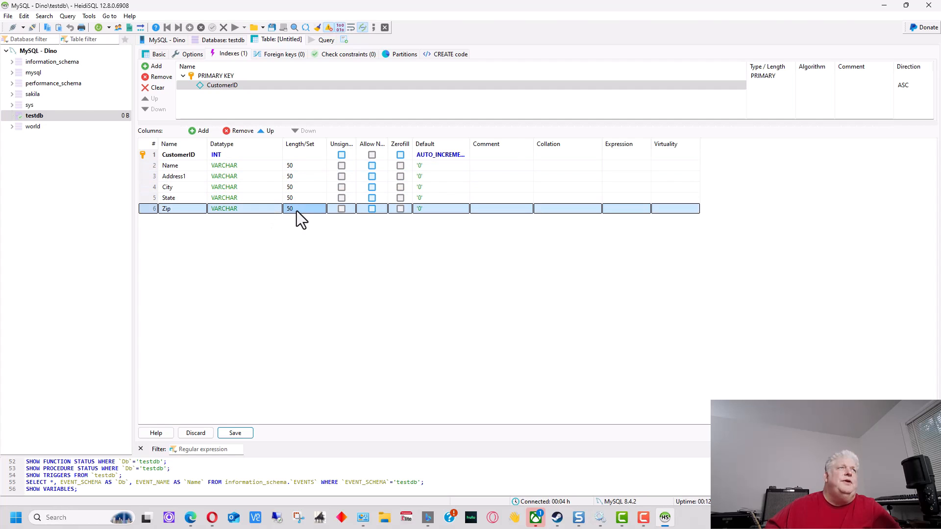
Set the Zip column's length to 15, leaving the other text columns at 50
text(15)
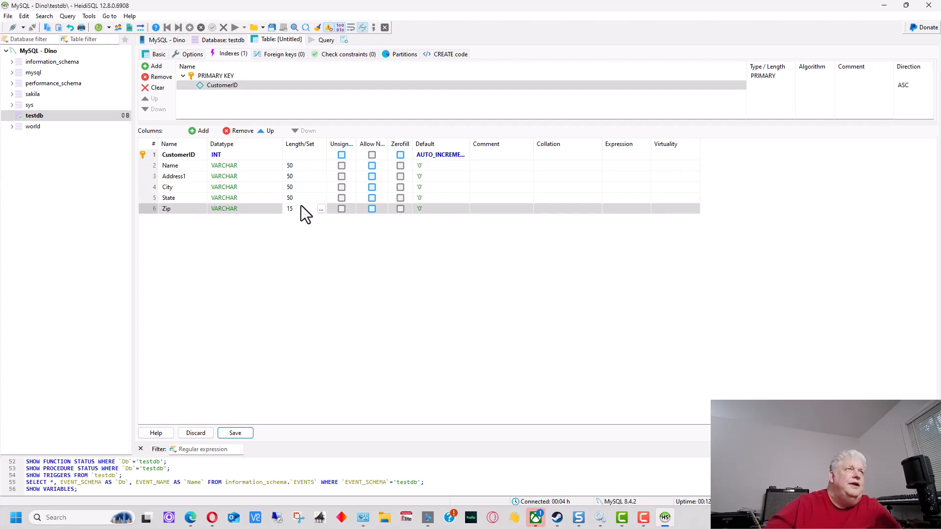
click(304, 208)
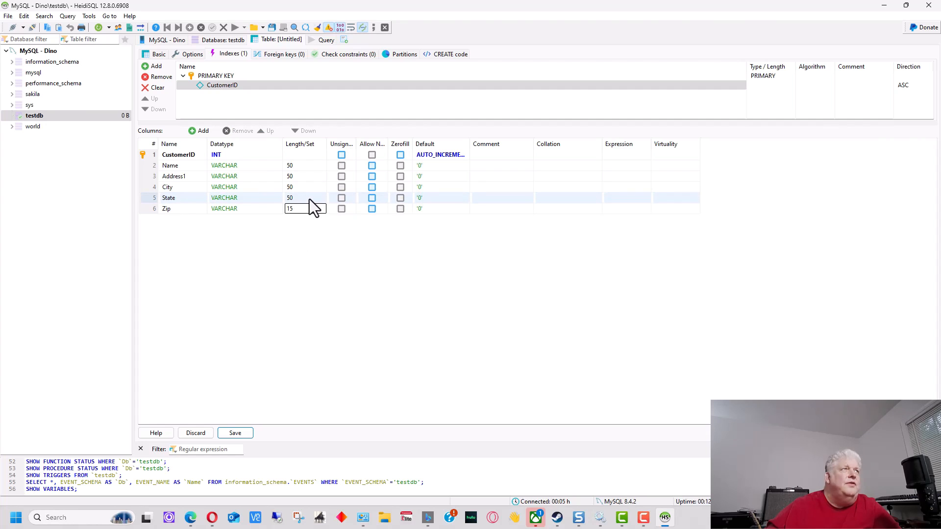
click(169, 197)
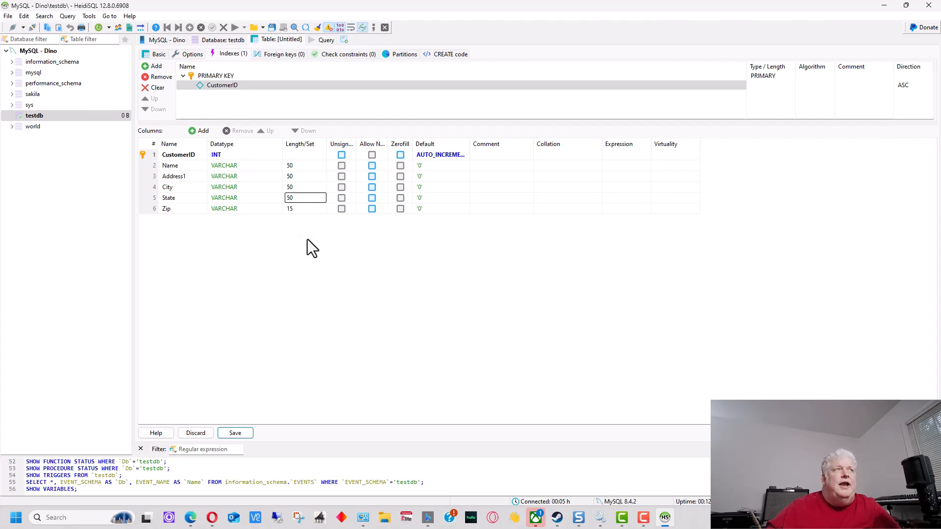
mouse_move(256, 394)
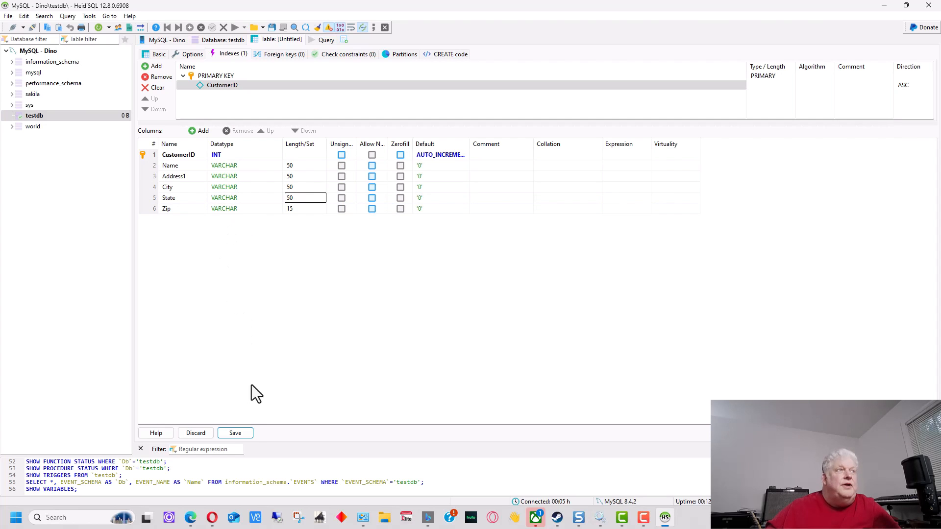
Save the table as addresses in testdb and select it in the database tree
click(234, 433)
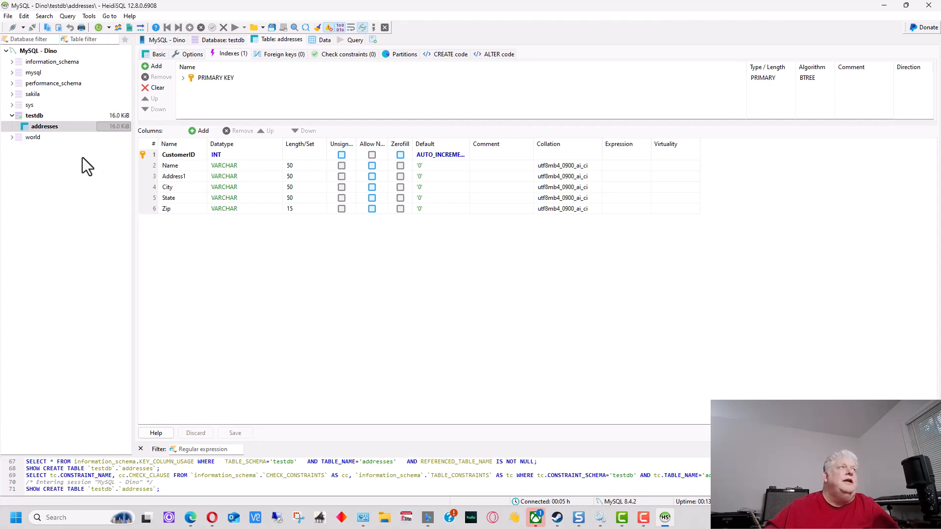
click(34, 115)
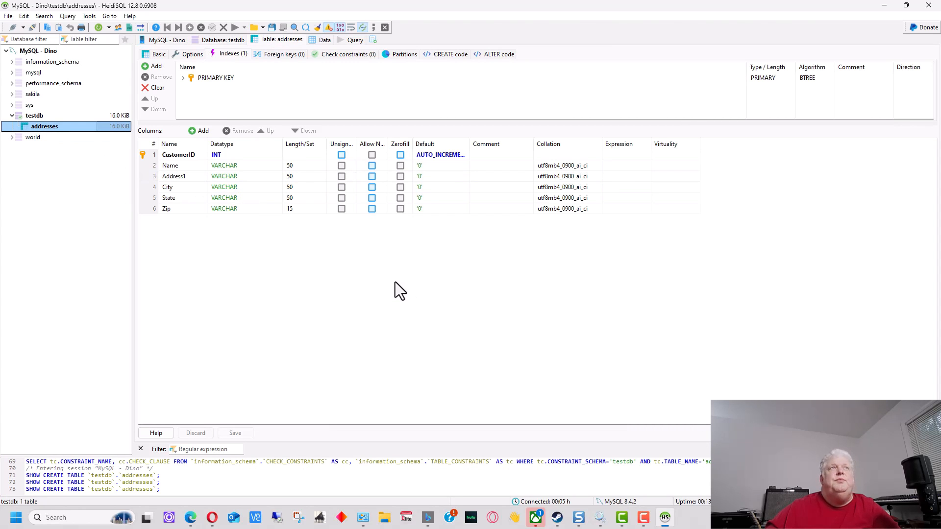
mouse_move(336, 274)
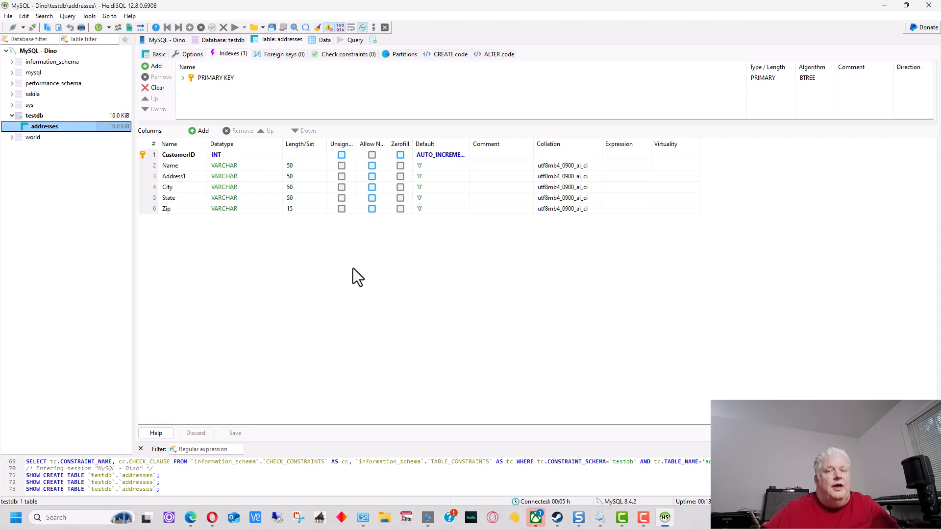
mouse_move(358, 275)
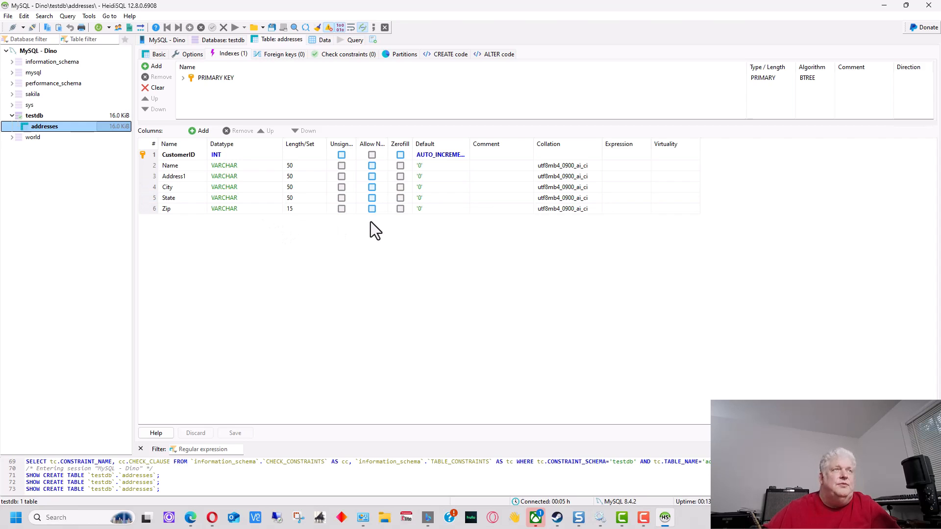
mouse_move(368, 243)
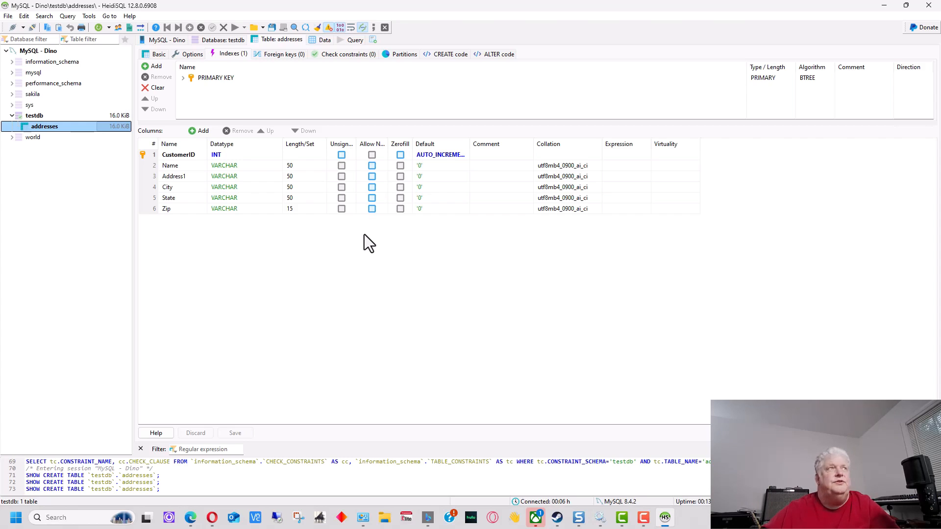
right_click(369, 243)
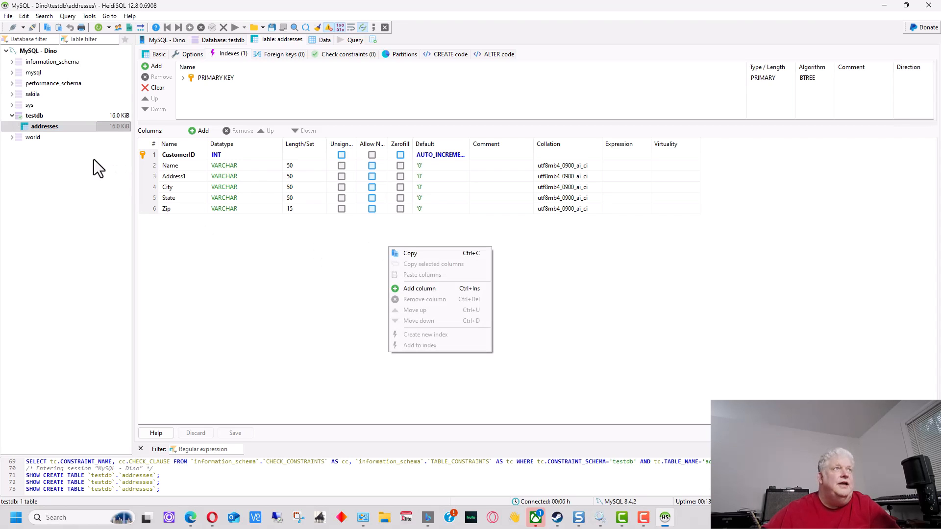
mouse_move(72, 172)
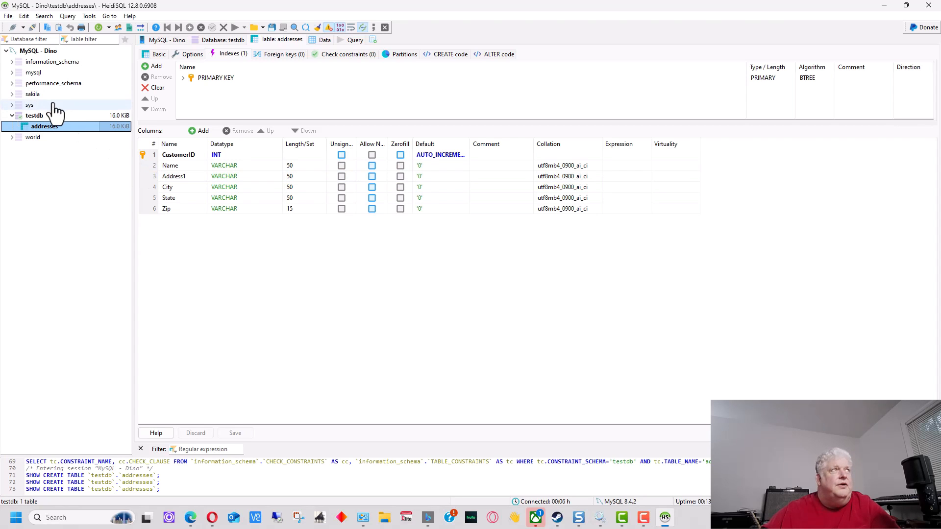
mouse_move(72, 114)
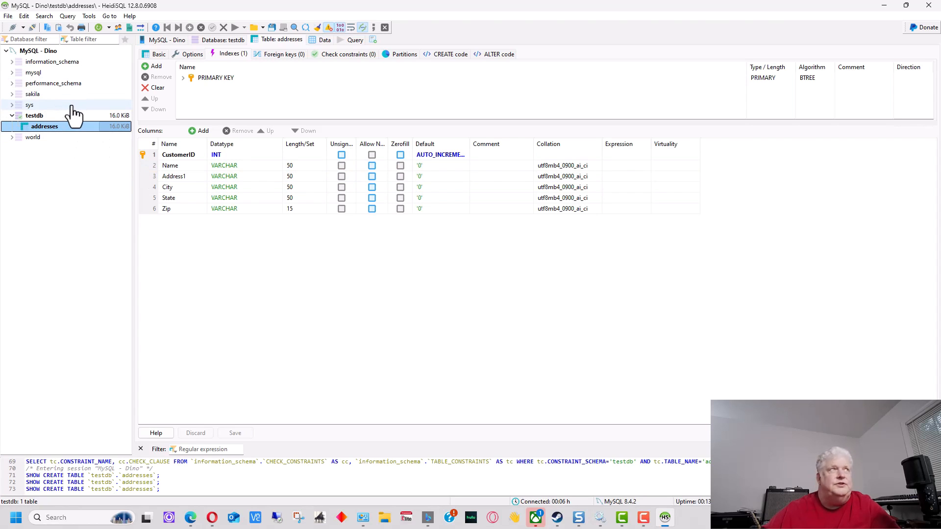